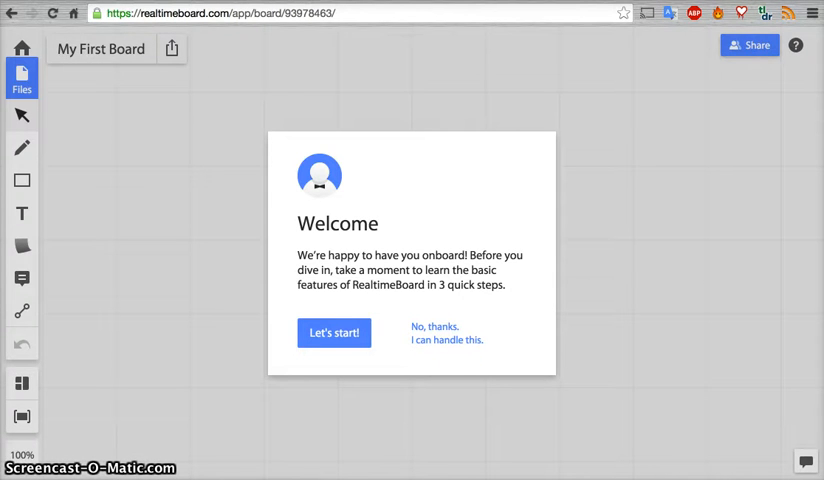
mouse_move(380, 260)
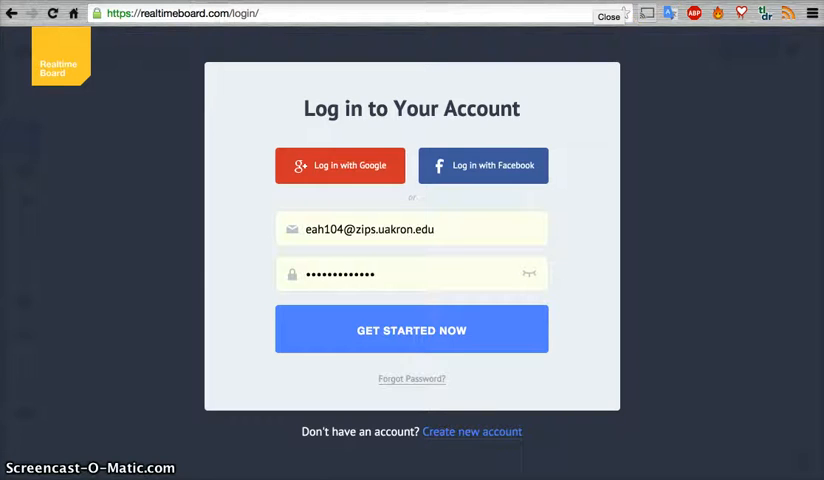
Sign in via GET STARTED NOW and land on My First Board with its Welcome dialog
left_click(412, 328)
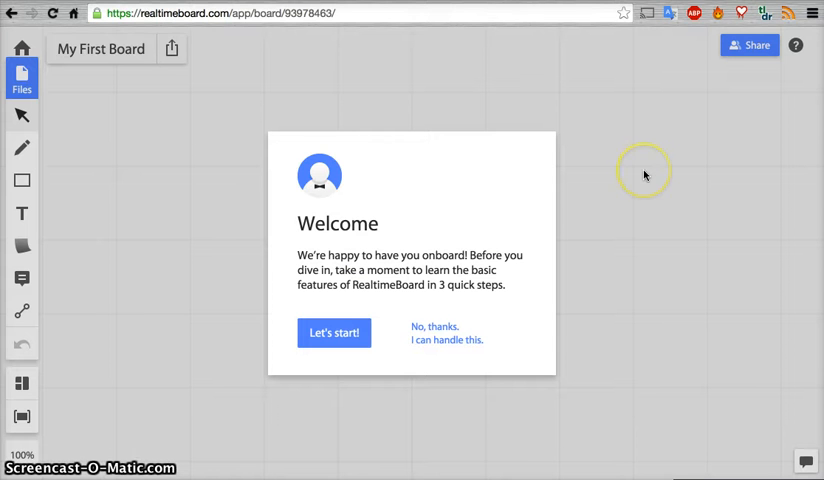
mouse_move(396, 90)
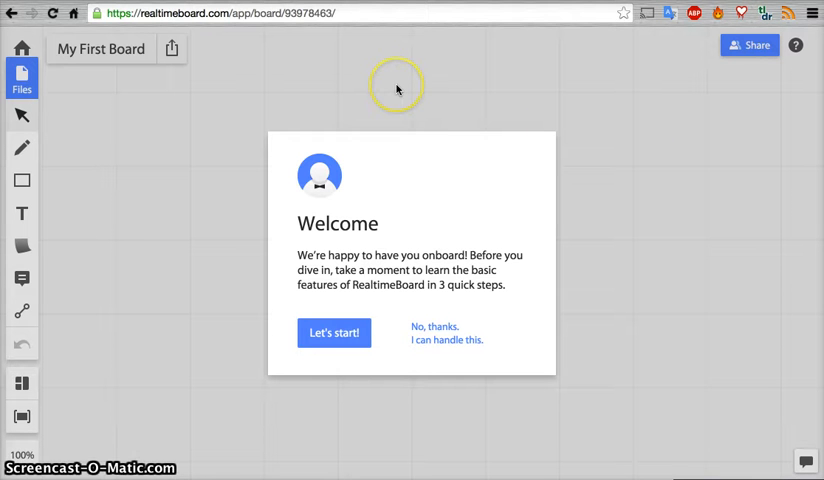
mouse_move(396, 88)
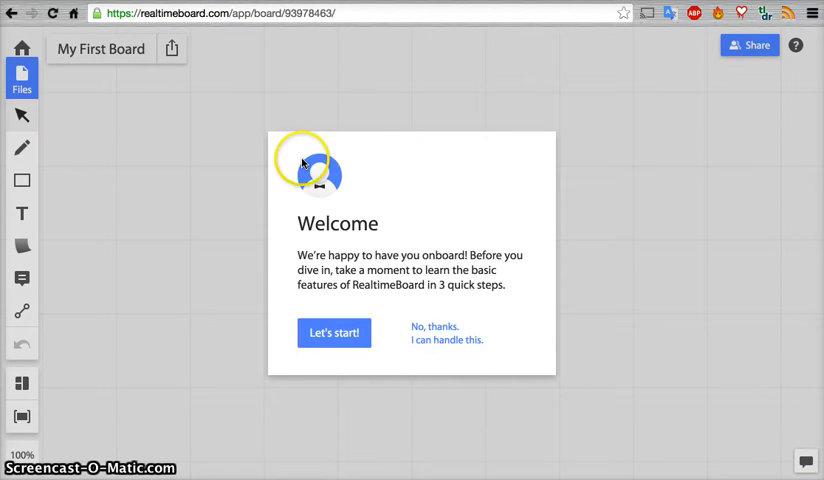
mouse_move(268, 236)
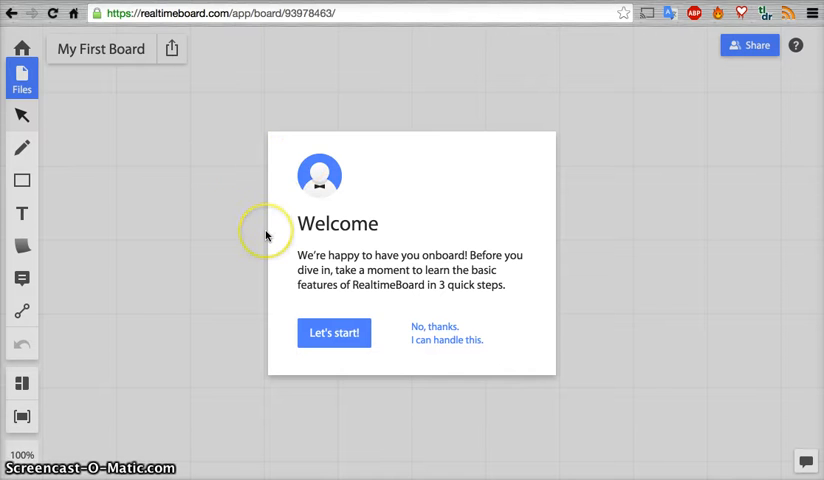
mouse_move(334, 332)
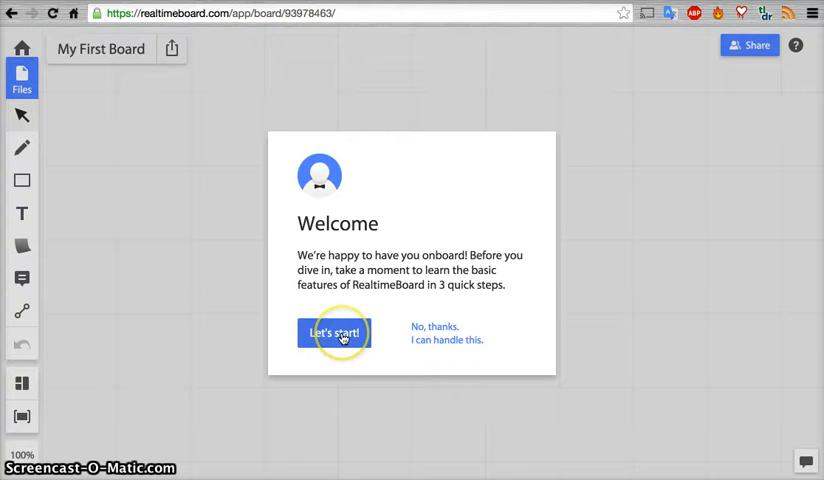
mouse_move(334, 332)
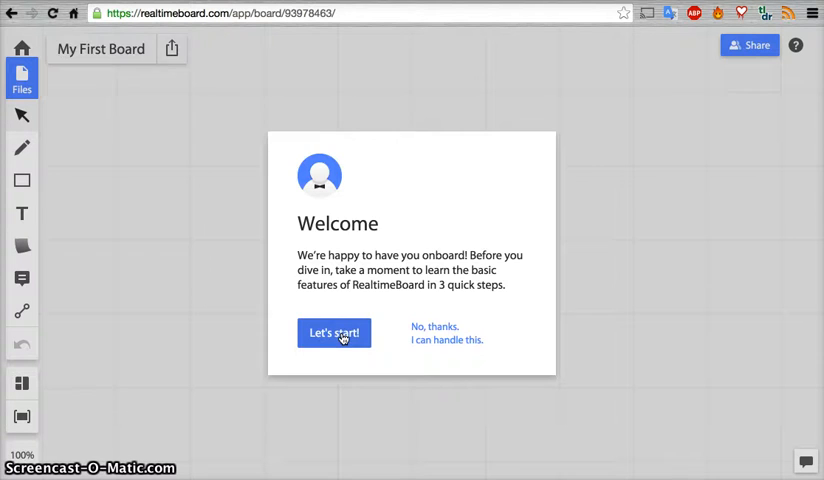
Begin the welcome tour with Let's start!, reaching the Add content tip
left_click(332, 332)
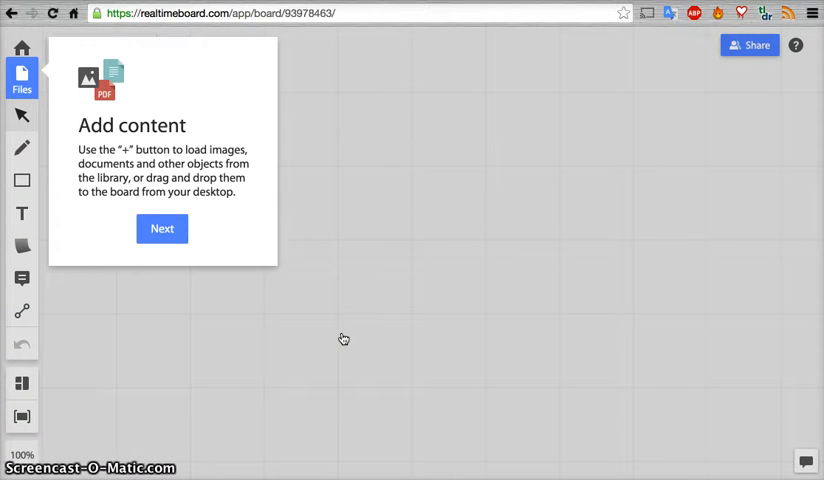
mouse_move(22, 76)
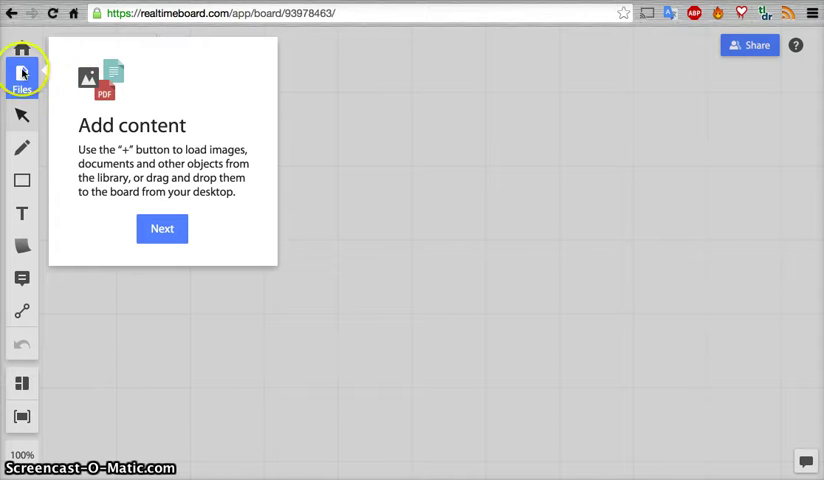
mouse_move(144, 162)
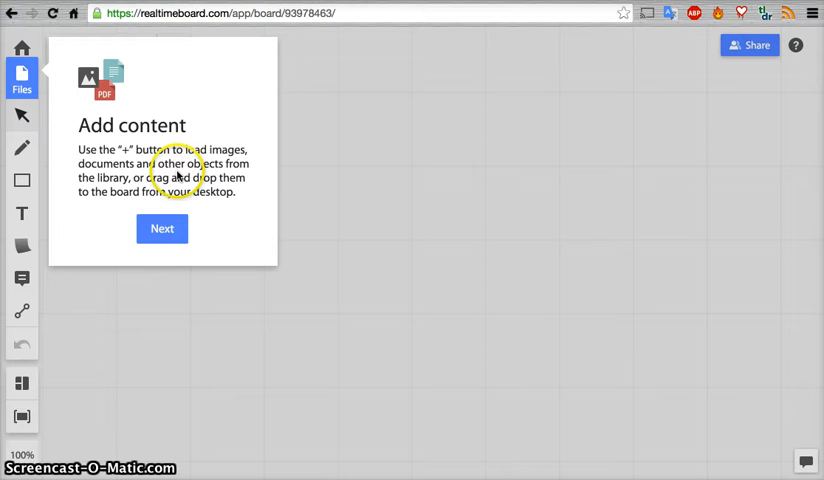
mouse_move(230, 192)
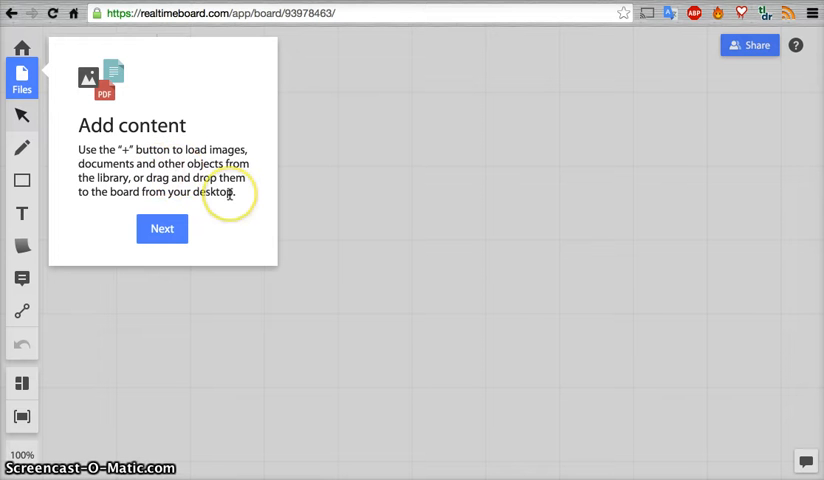
mouse_move(228, 218)
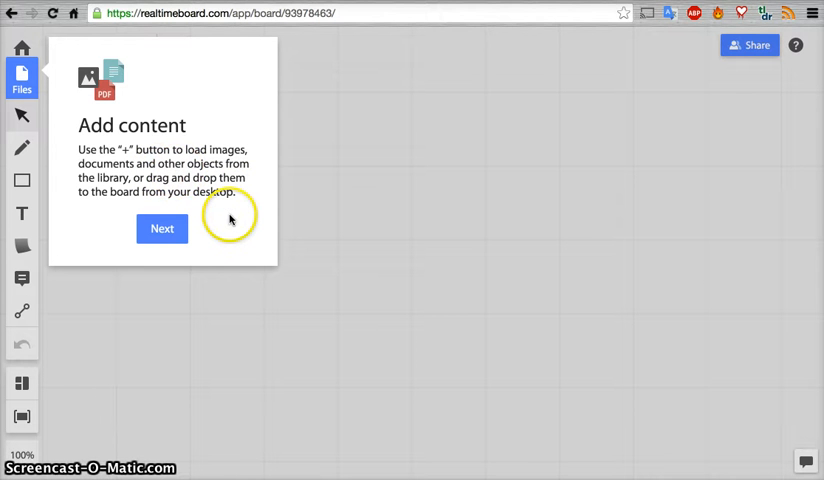
mouse_move(818, 404)
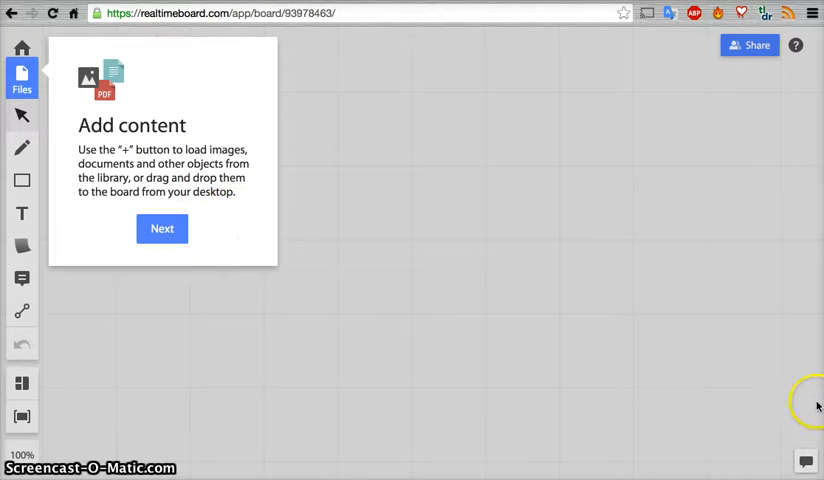
mouse_move(618, 272)
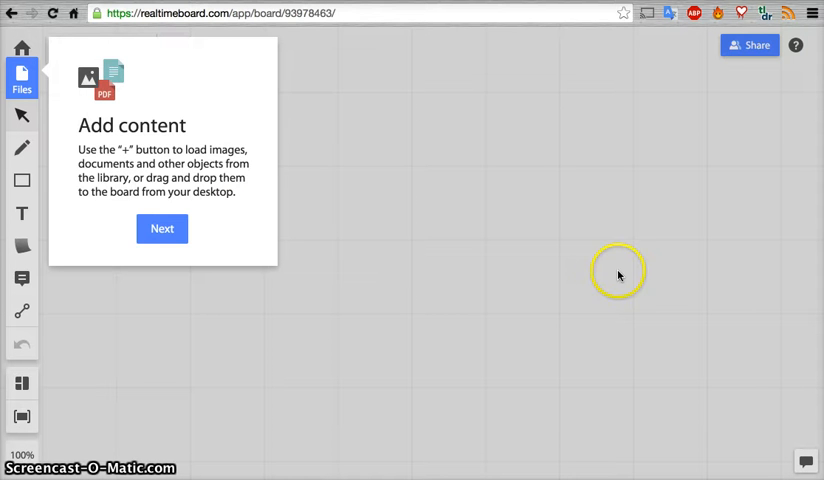
mouse_move(328, 104)
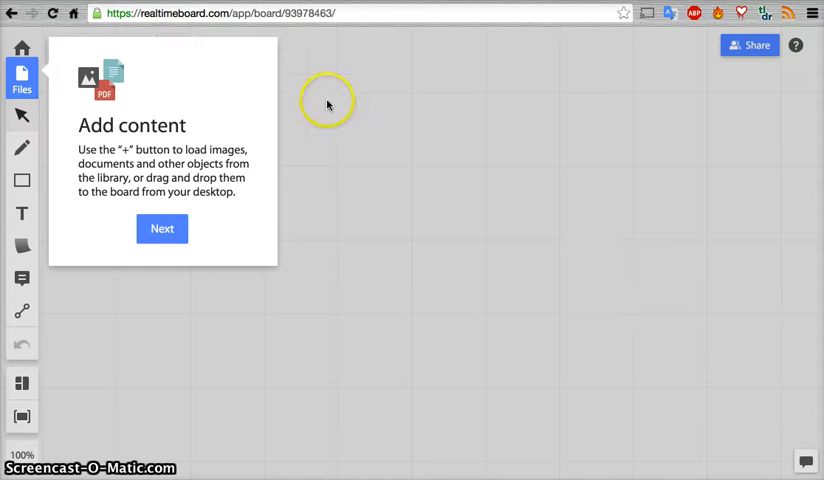
mouse_move(162, 228)
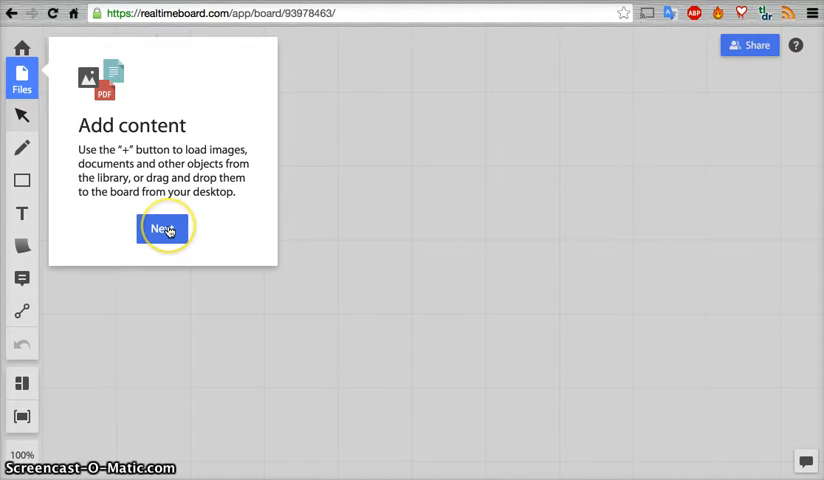
Advance the tour from the Add content tip to the Add notes tip
left_click(164, 228)
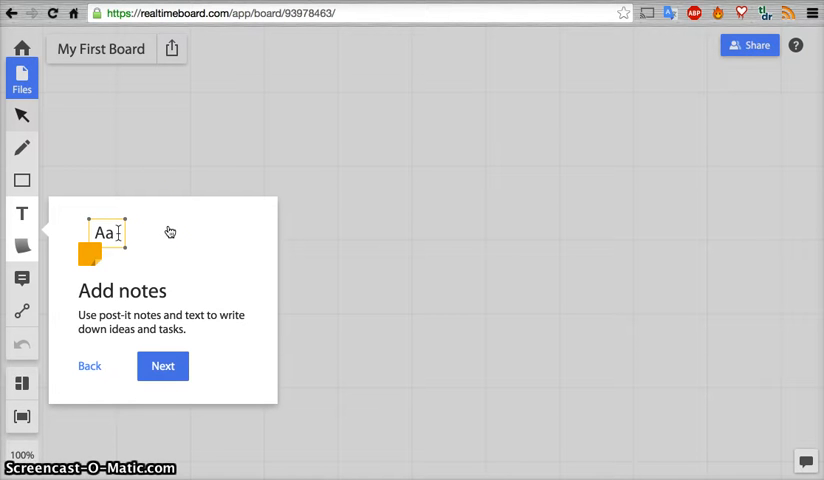
mouse_move(180, 304)
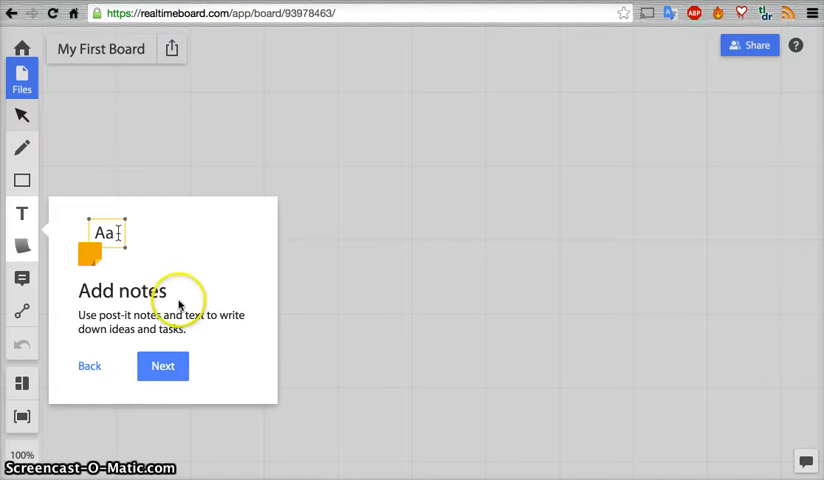
mouse_move(580, 126)
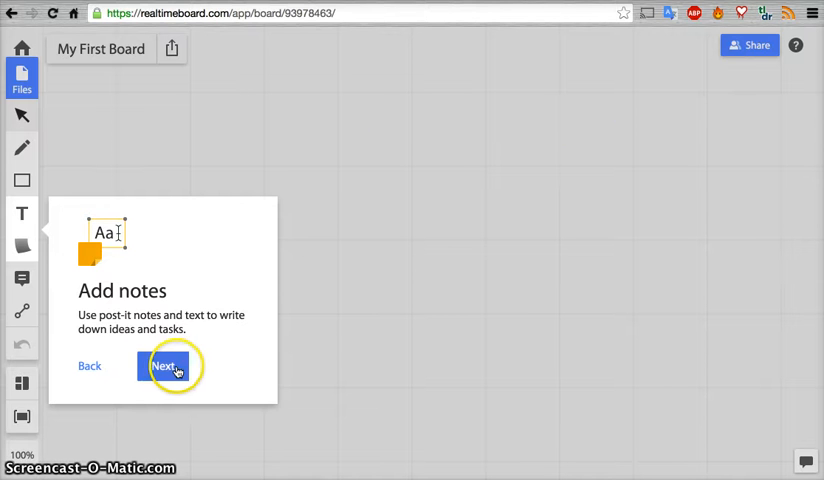
Step through the collaborators tip to the end of the tour and acknowledge the Congrats dialog with Got it
left_click(164, 366)
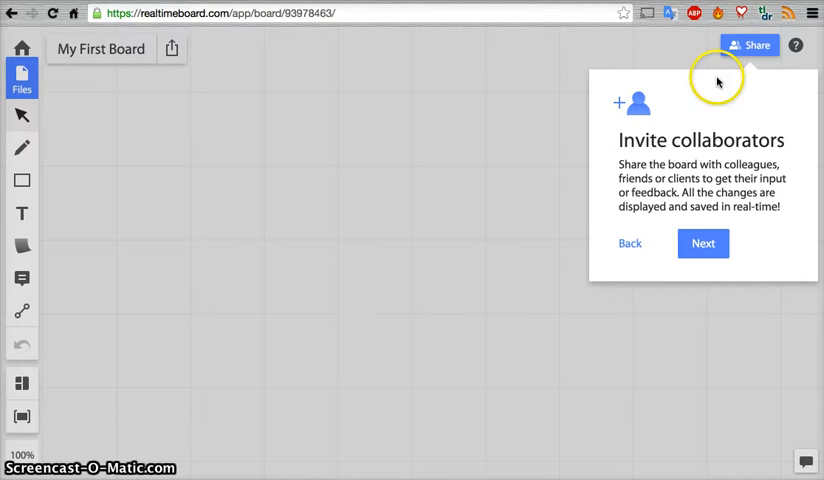
mouse_move(718, 52)
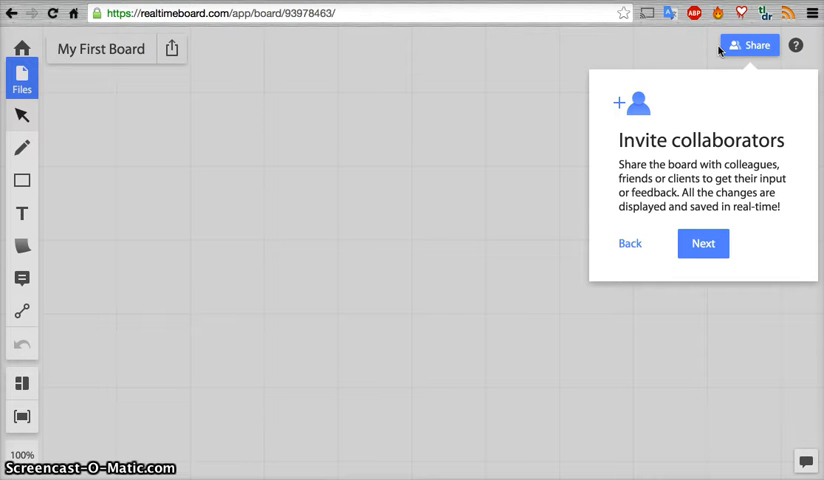
mouse_move(284, 160)
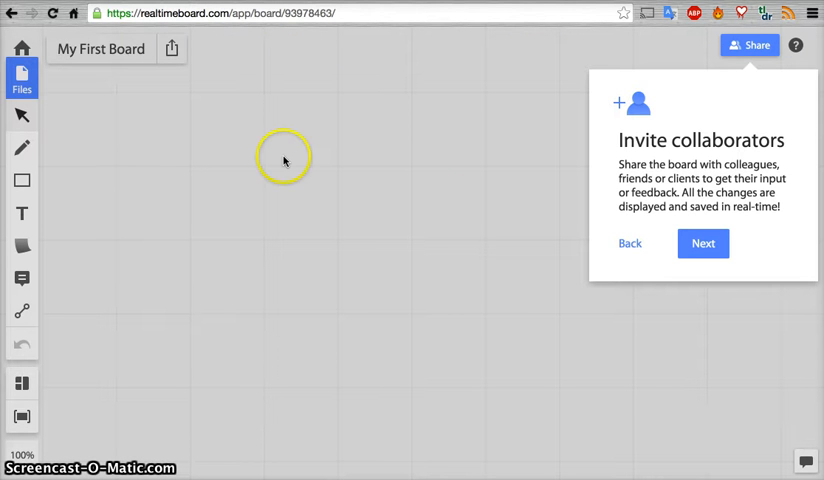
mouse_move(284, 160)
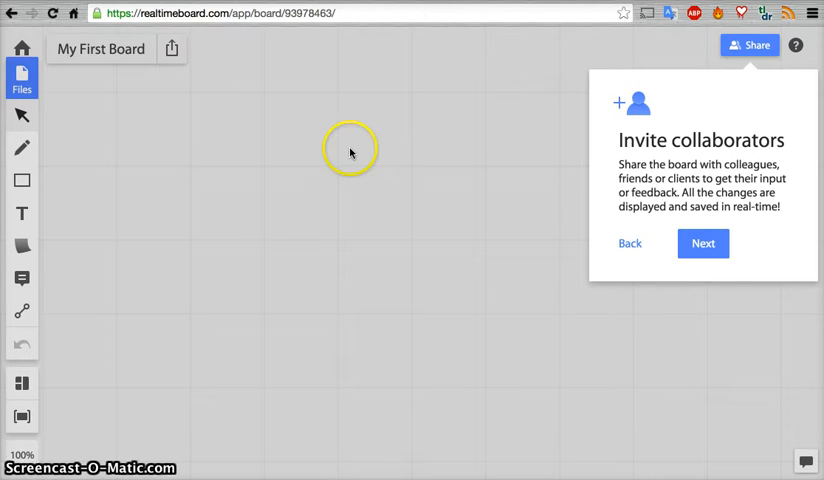
mouse_move(242, 224)
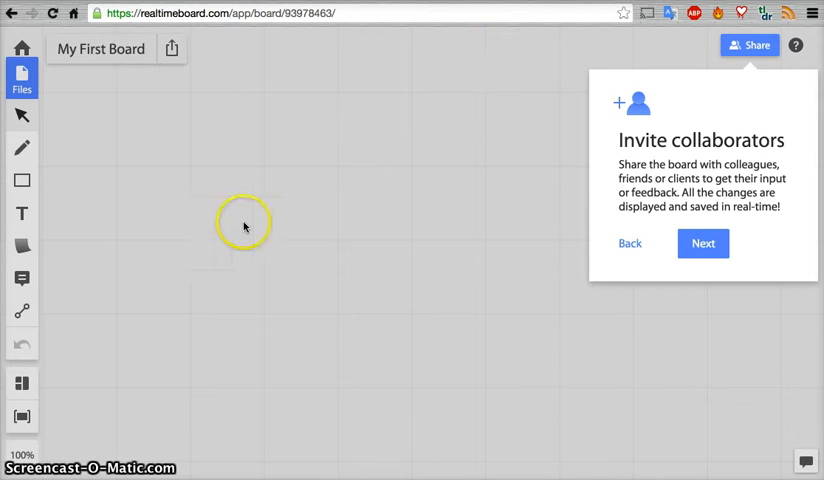
mouse_move(652, 60)
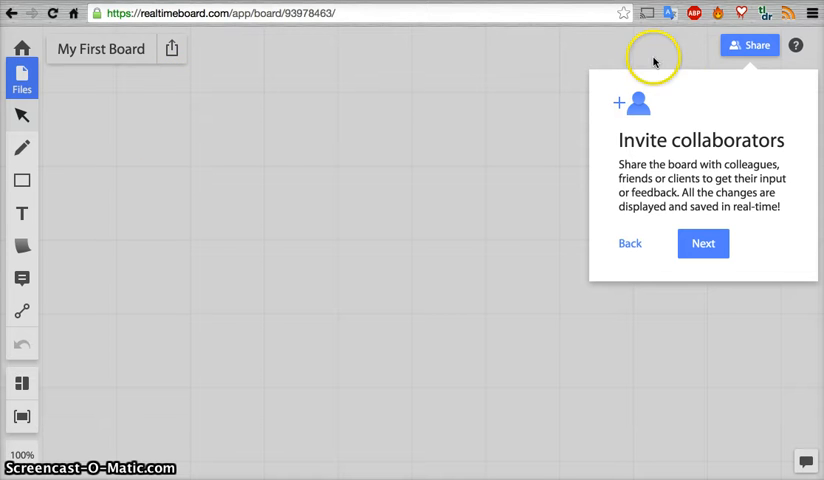
mouse_move(752, 44)
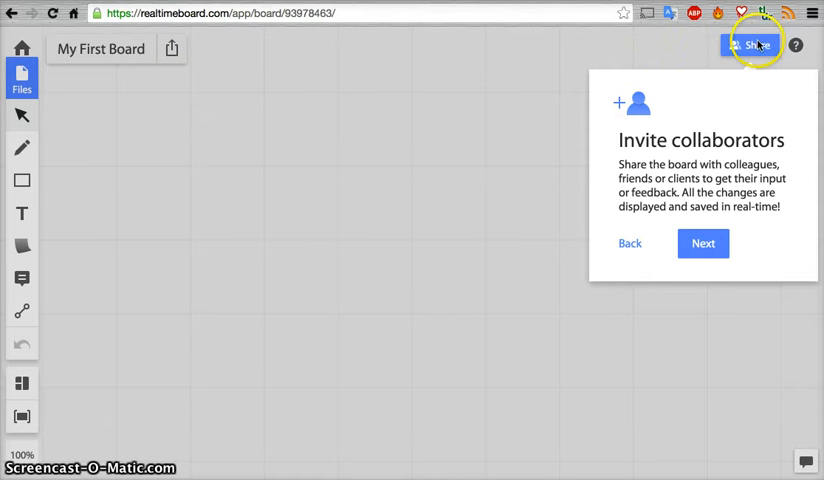
mouse_move(480, 232)
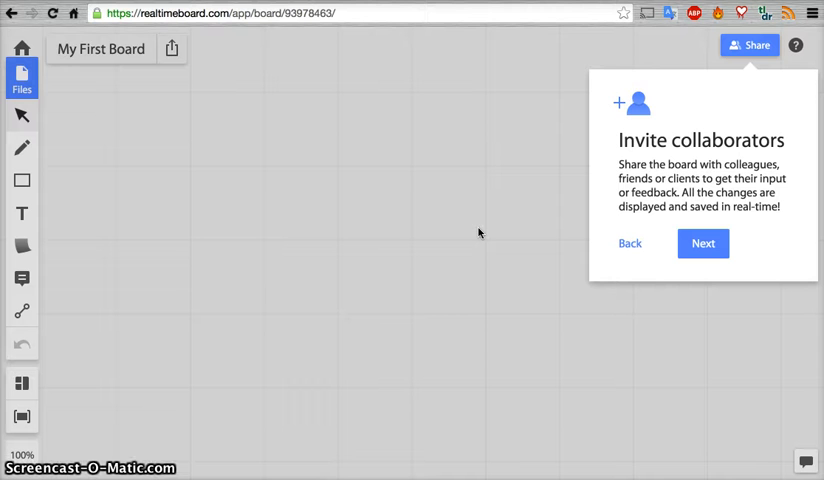
mouse_move(718, 56)
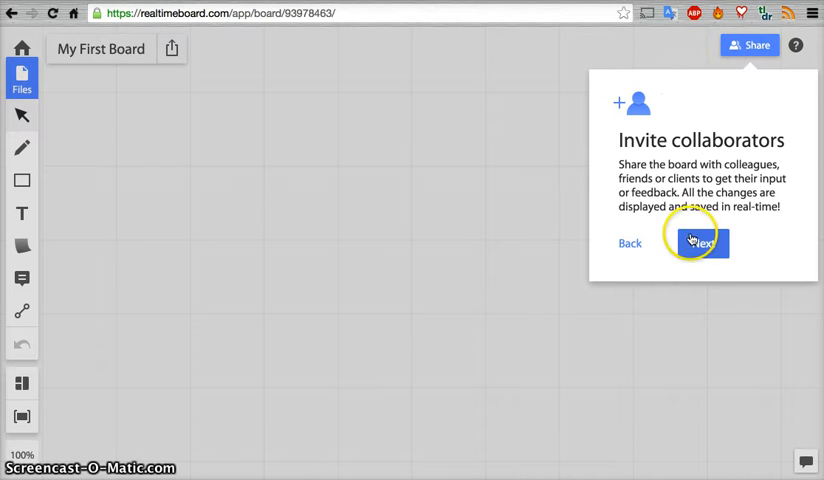
left_click(702, 244)
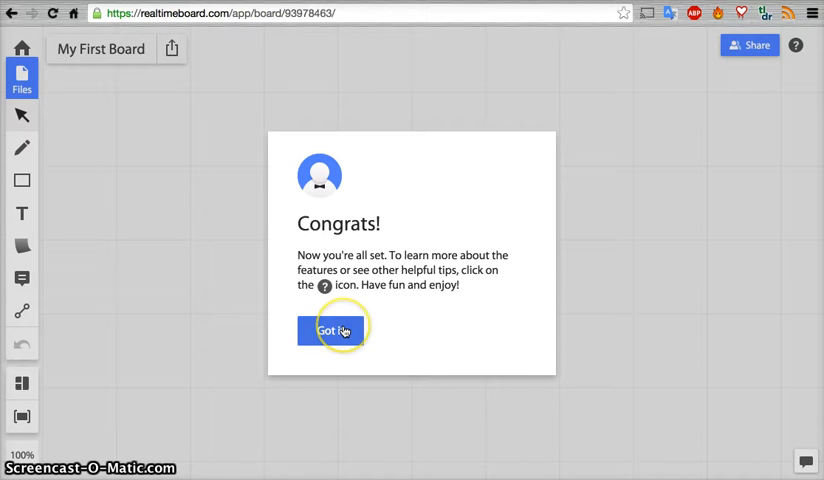
left_click(328, 328)
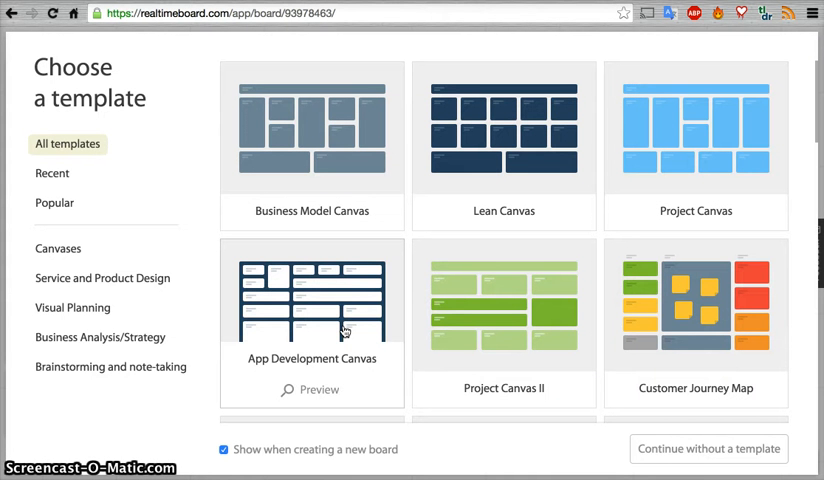
mouse_move(196, 150)
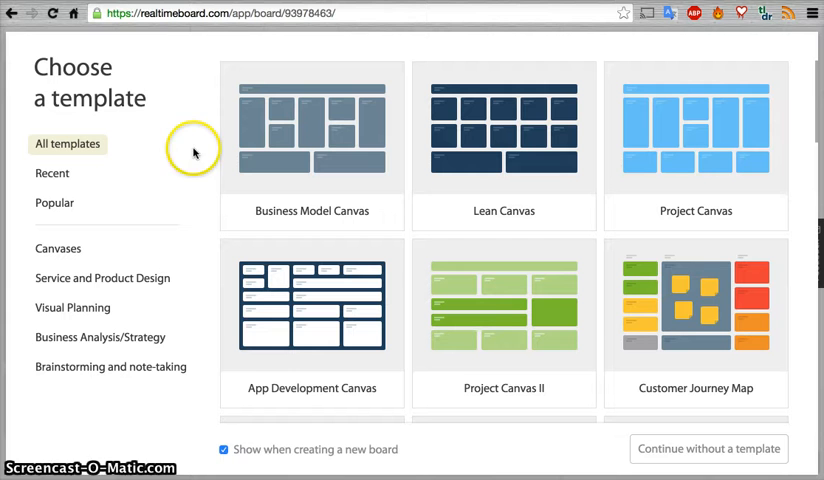
mouse_move(384, 202)
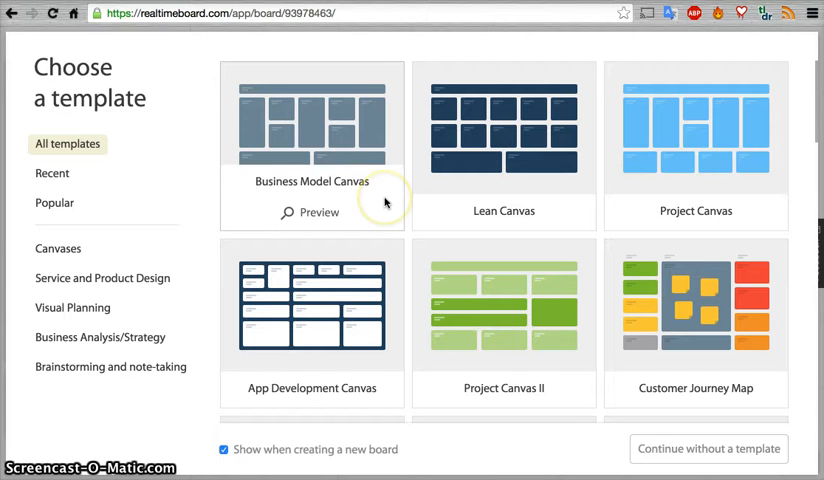
Browse through All templates, then filter the gallery to the Canvases category
scroll("down", 3)
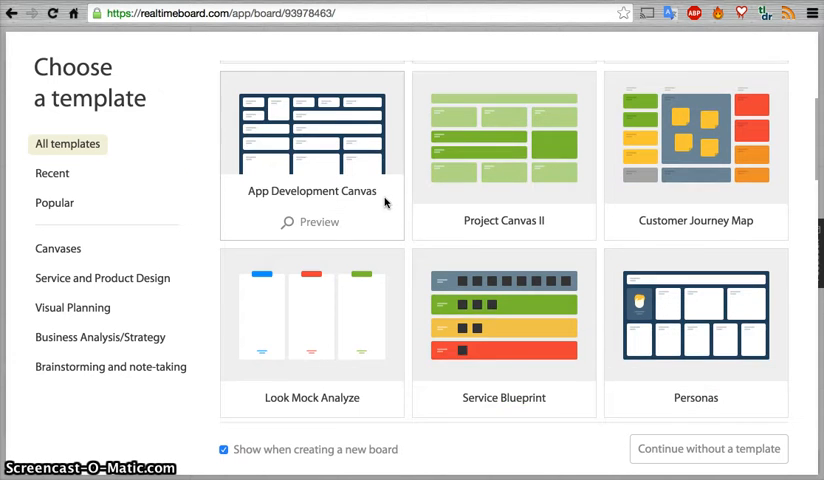
scroll("down", 3)
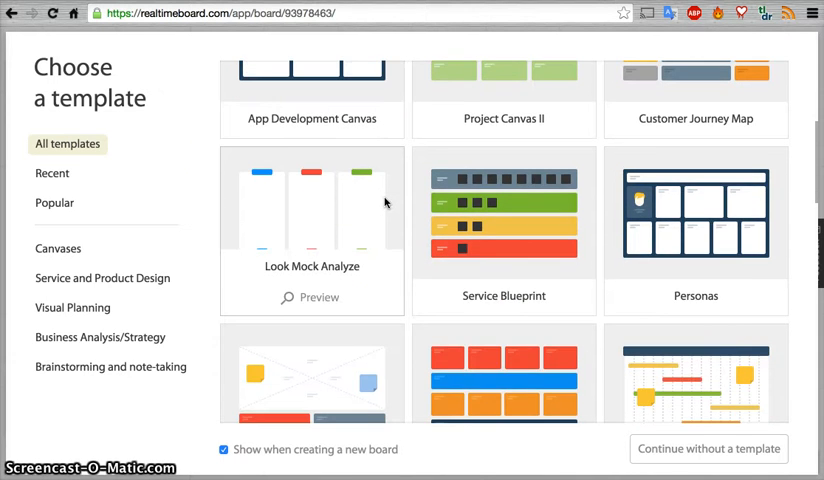
scroll("down", 3)
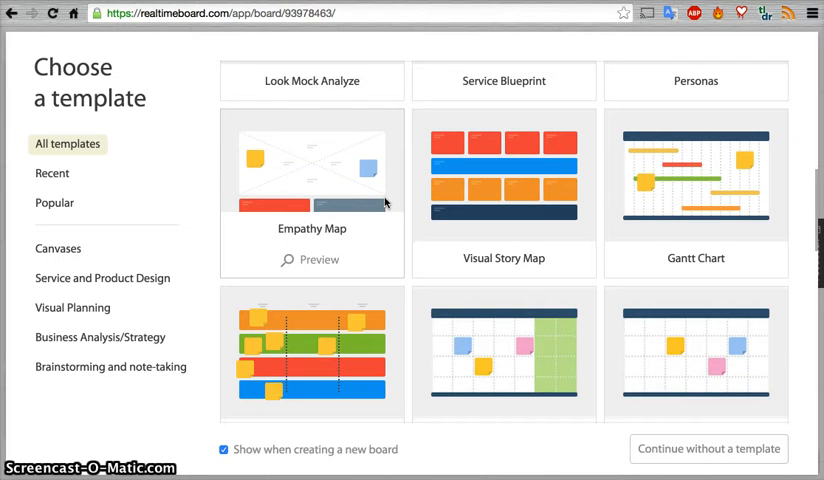
scroll("down", 3)
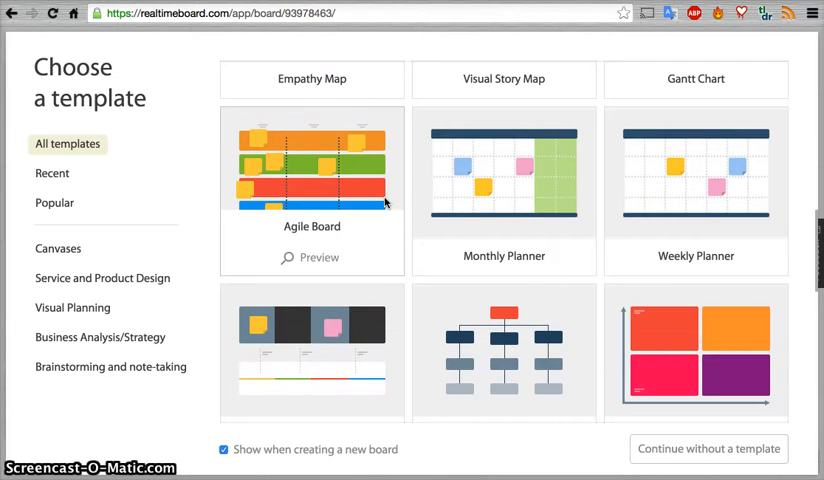
scroll("down", 3)
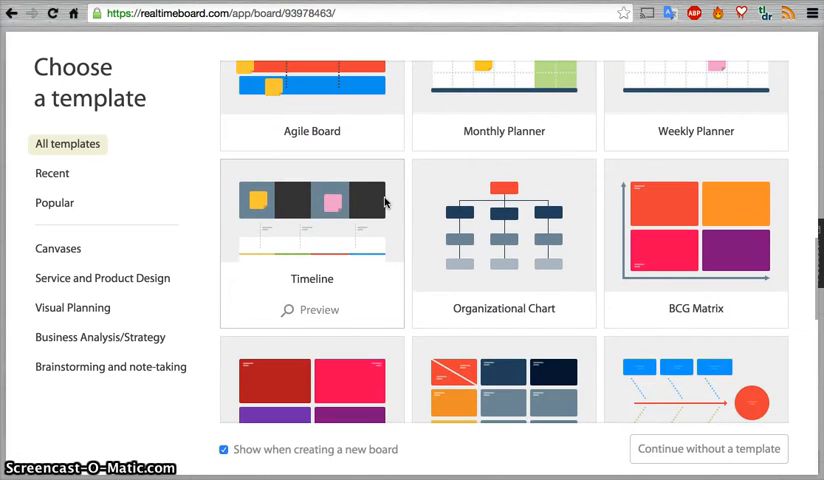
scroll("down", 3)
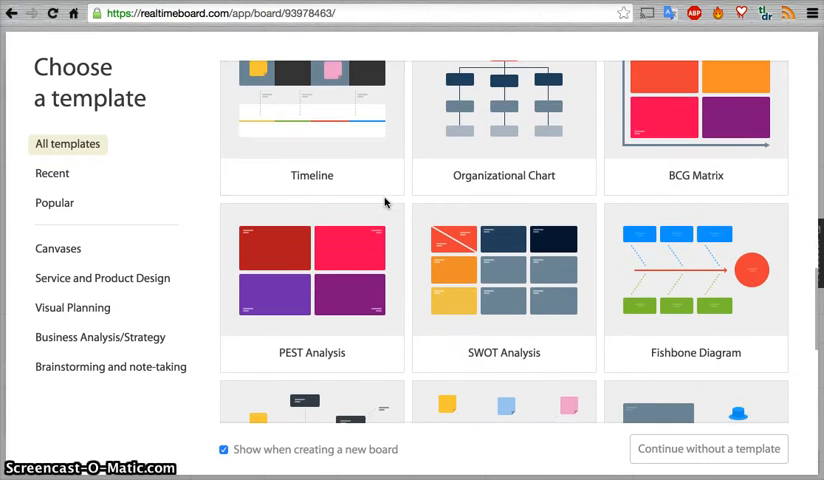
scroll("down", 3)
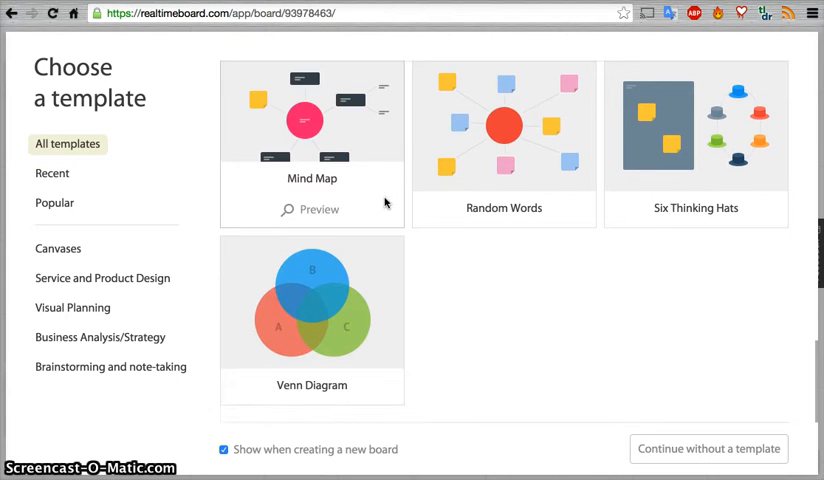
scroll("down", 3)
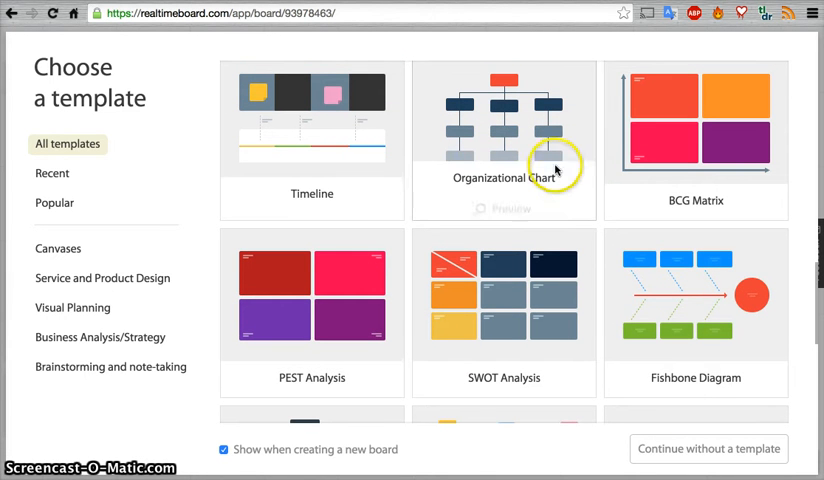
mouse_move(548, 104)
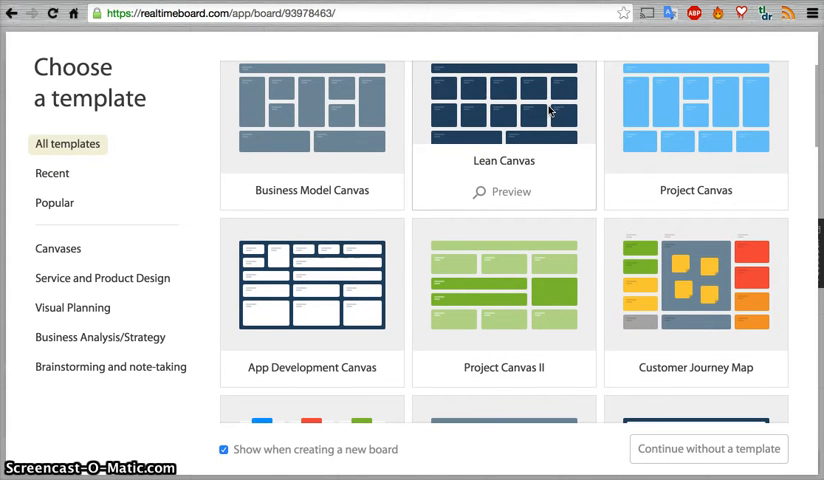
left_click(58, 248)
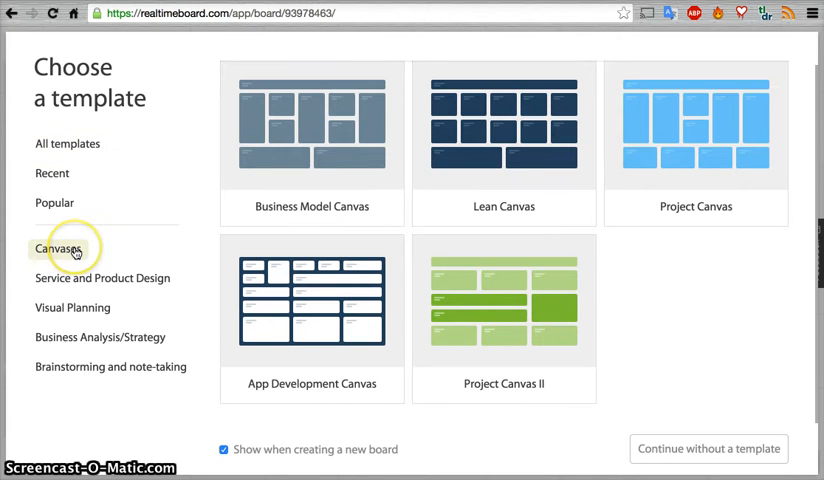
mouse_move(696, 110)
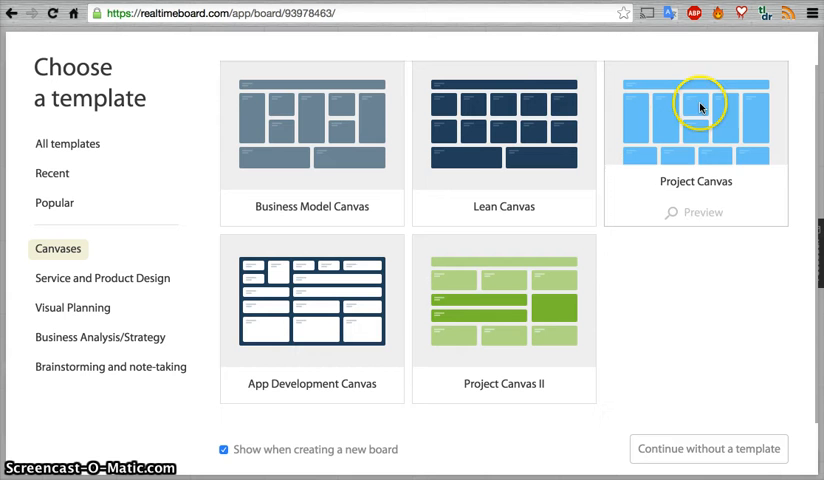
mouse_move(304, 310)
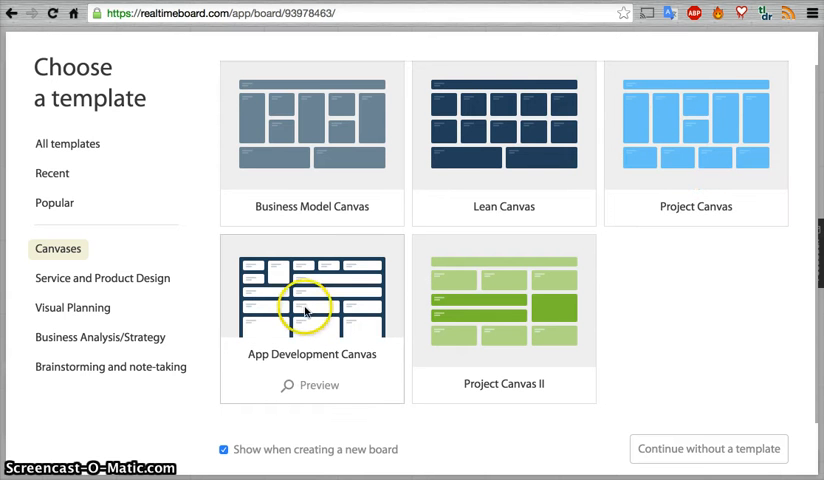
mouse_move(616, 132)
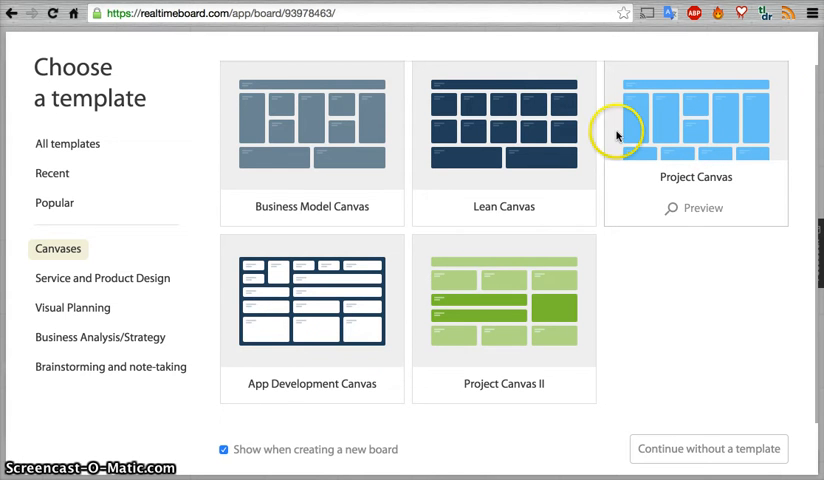
mouse_move(324, 310)
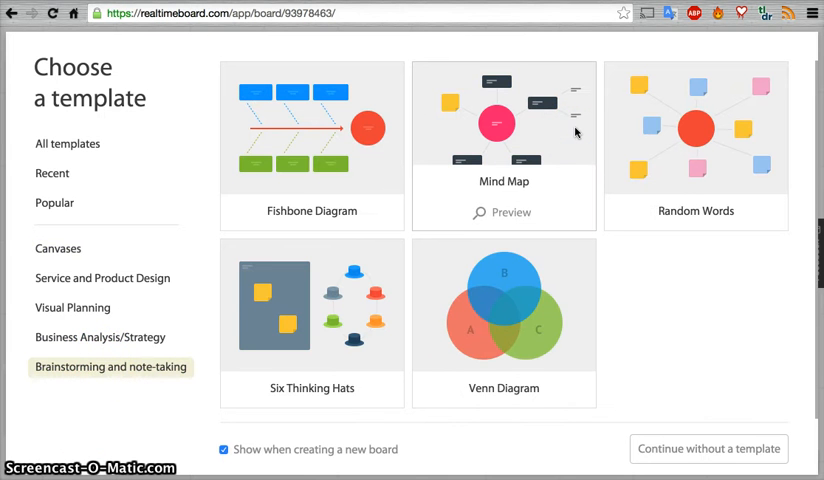
mouse_move(588, 96)
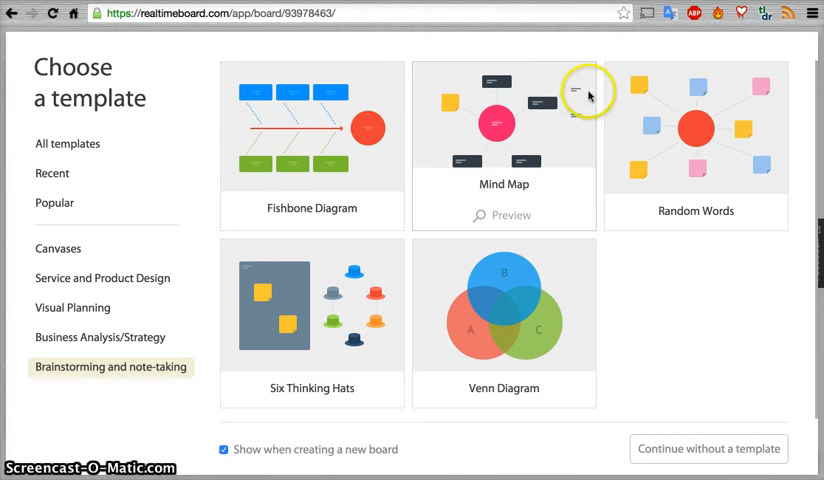
Pick the Mind Map card in the Brainstorming and note-taking templates
left_click(504, 130)
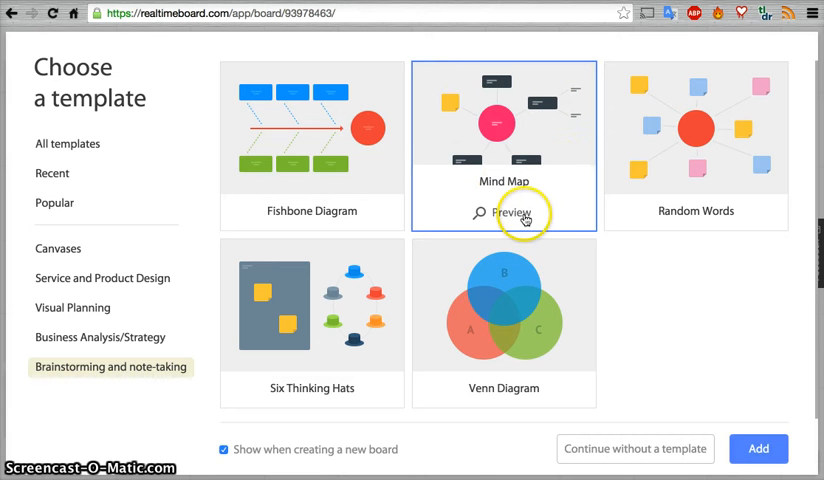
Show the full preview of the Mind Map template with its central problem and branching ideas
left_click(510, 216)
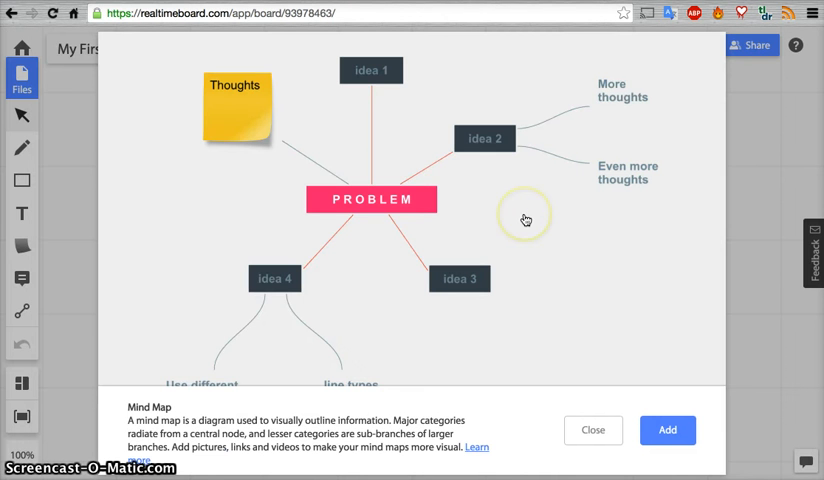
mouse_move(410, 8)
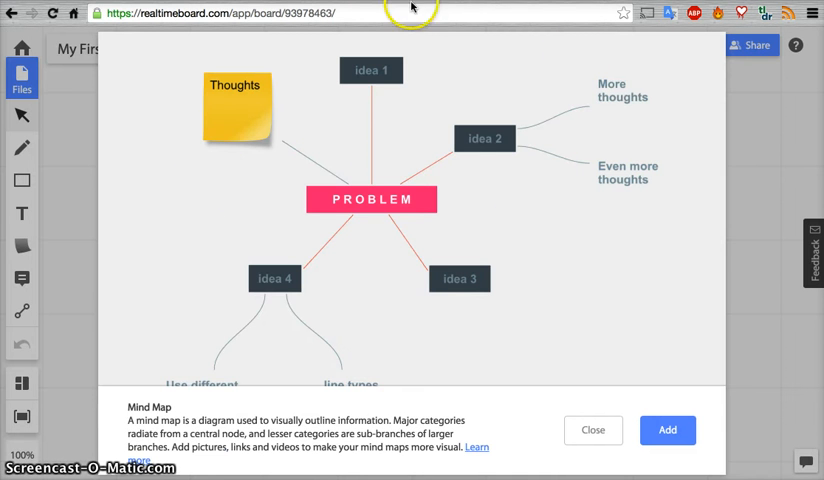
mouse_move(148, 400)
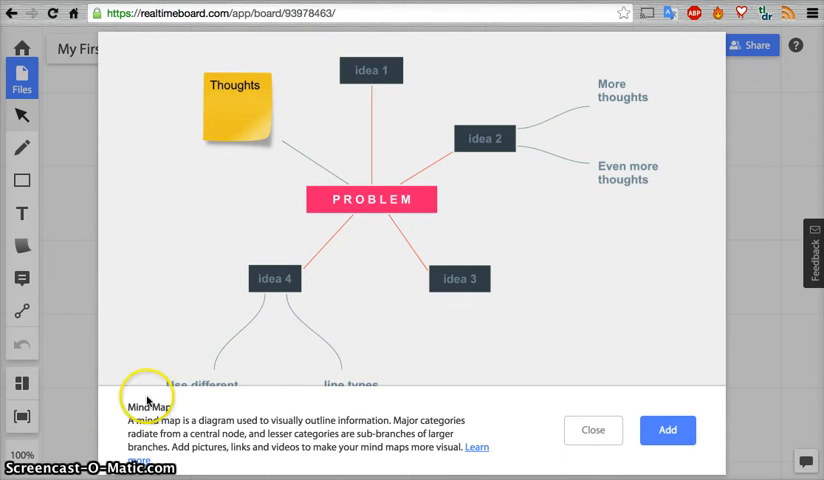
mouse_move(88, 428)
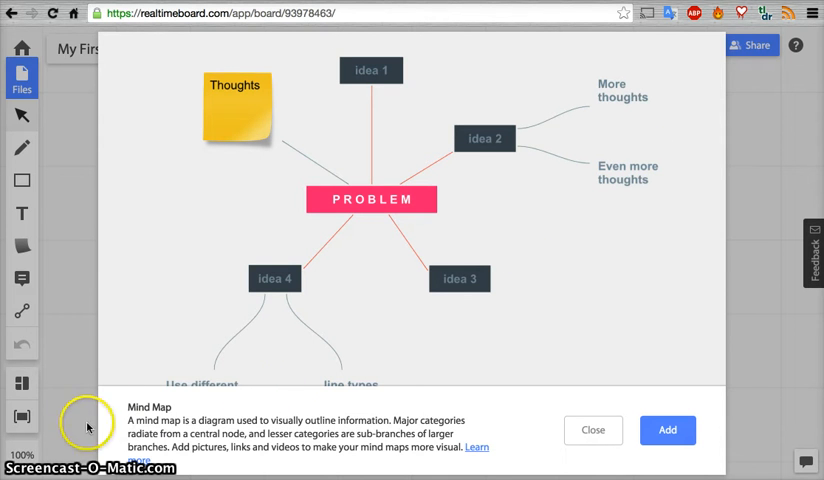
mouse_move(592, 404)
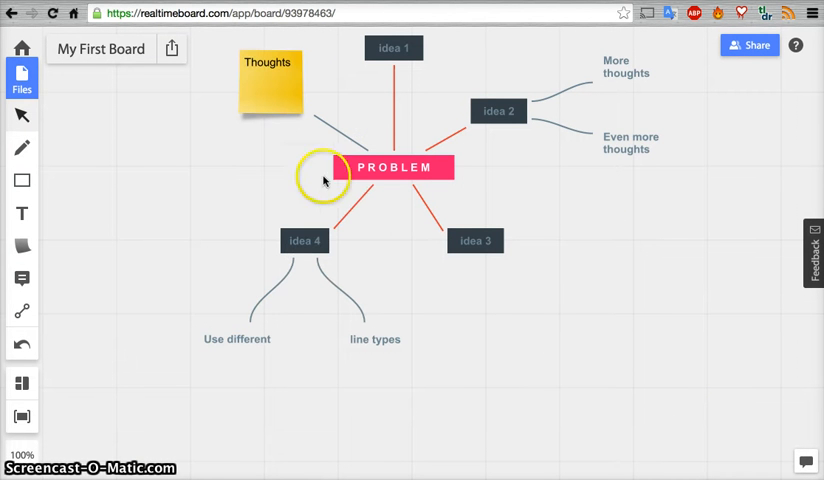
mouse_move(284, 198)
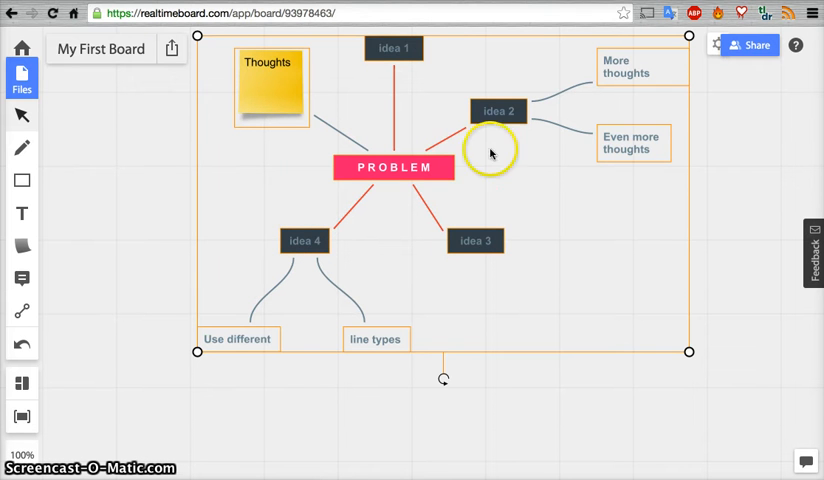
mouse_move(252, 108)
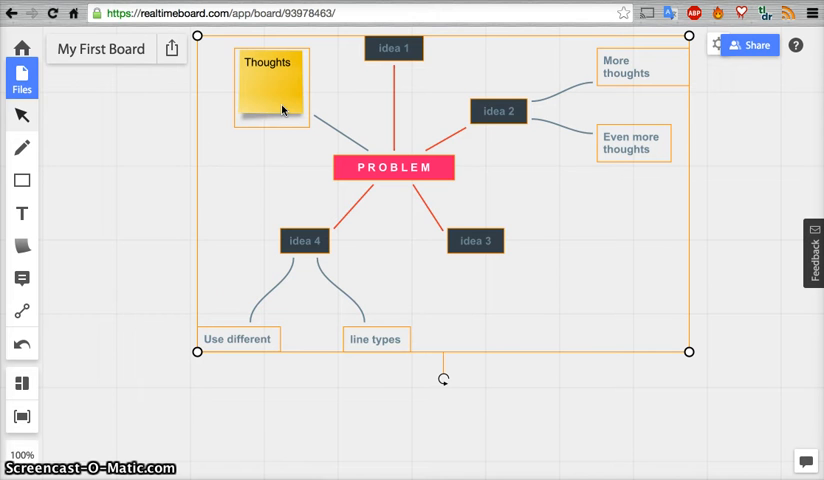
mouse_move(144, 334)
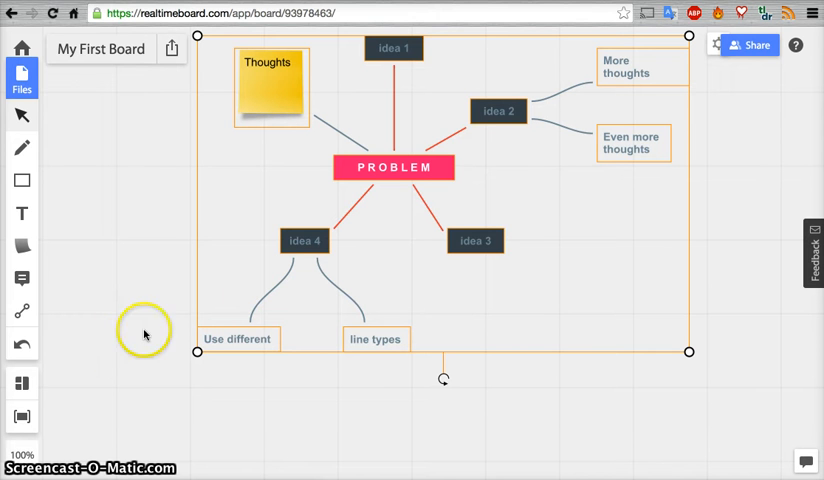
mouse_move(380, 252)
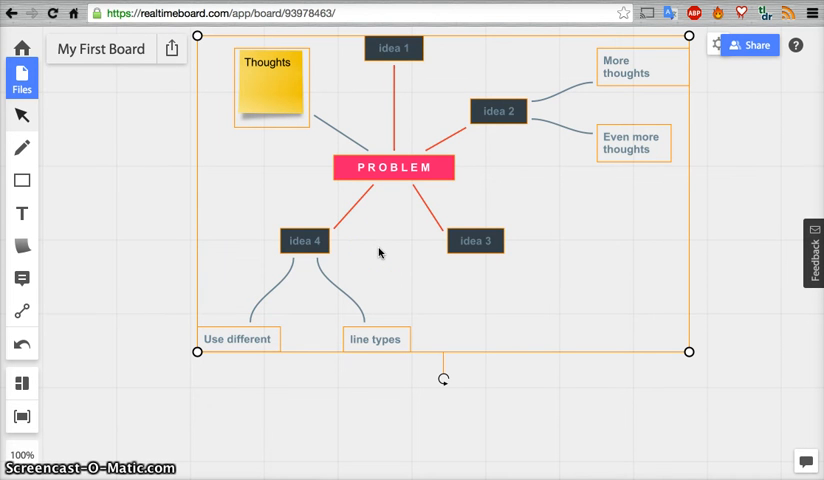